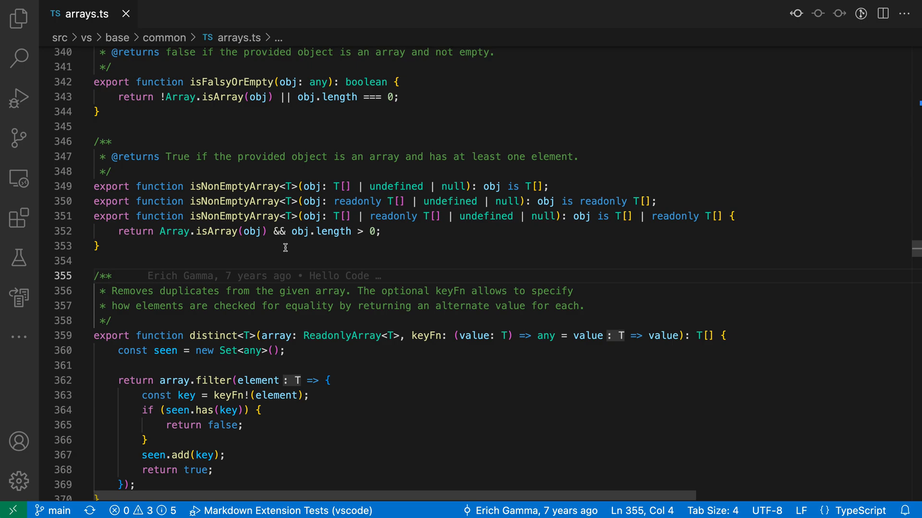
Step: Rename isNonEmptyArray to isNotAnEmptyArray in arrays.ts via F2, updating all three overloads
{"action": "left_click", "coordinate": [113, 275]}
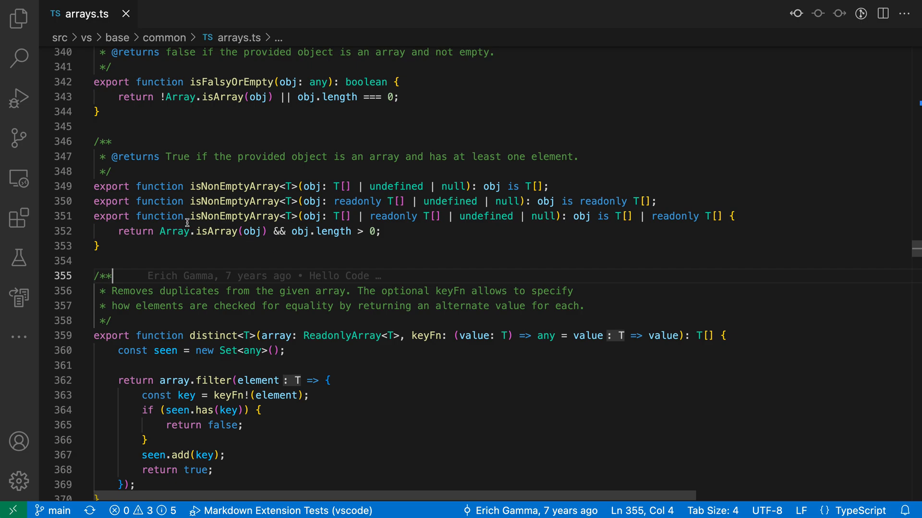
{"action": "left_click", "coordinate": [235, 216]}
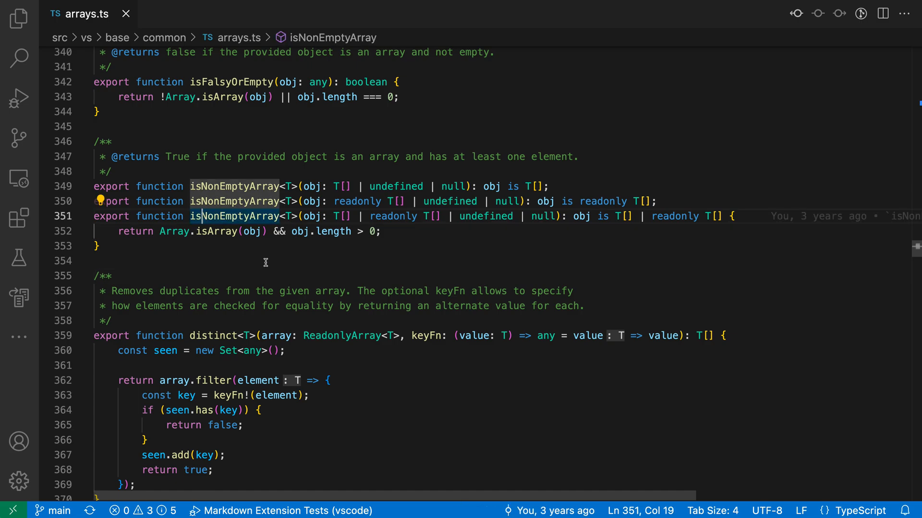
{"action": "key", "text": "F2"}
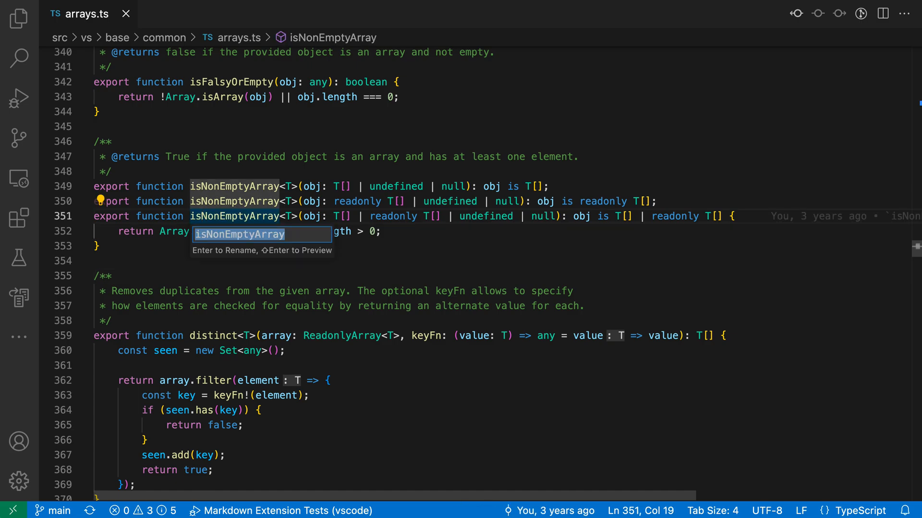
{"action": "type", "text": "isNotEmptyArray"}
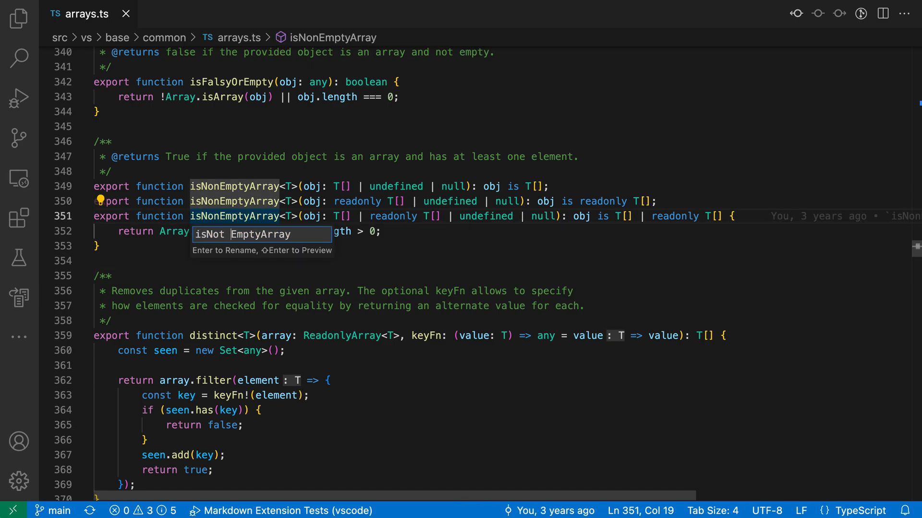
{"action": "type", "text": "An"}
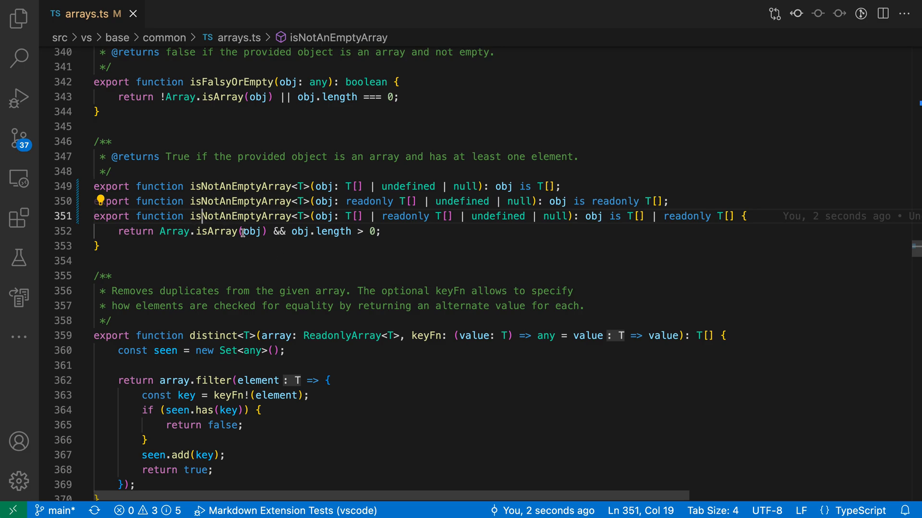
{"action": "mouse_move", "coordinate": [207, 210]}
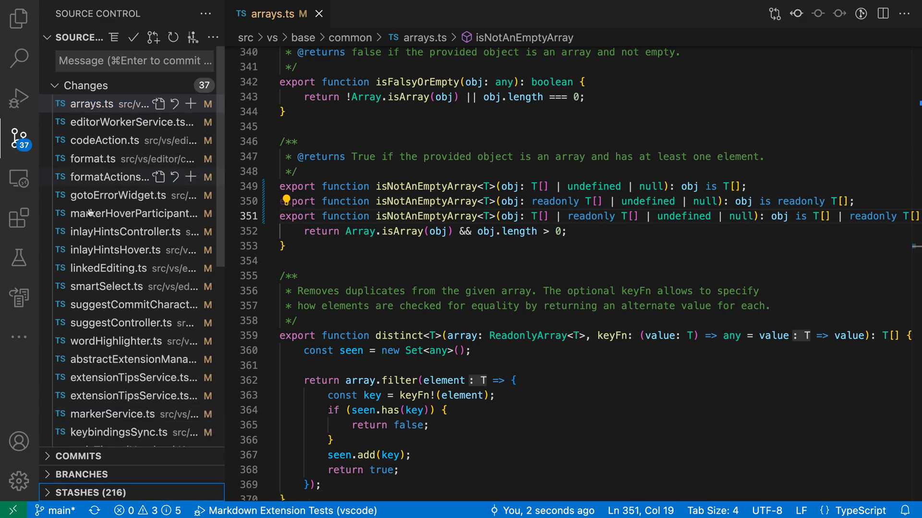
Step: Review one modified file's diff before discarding all 37 pending changes
{"action": "left_click", "coordinate": [134, 213]}
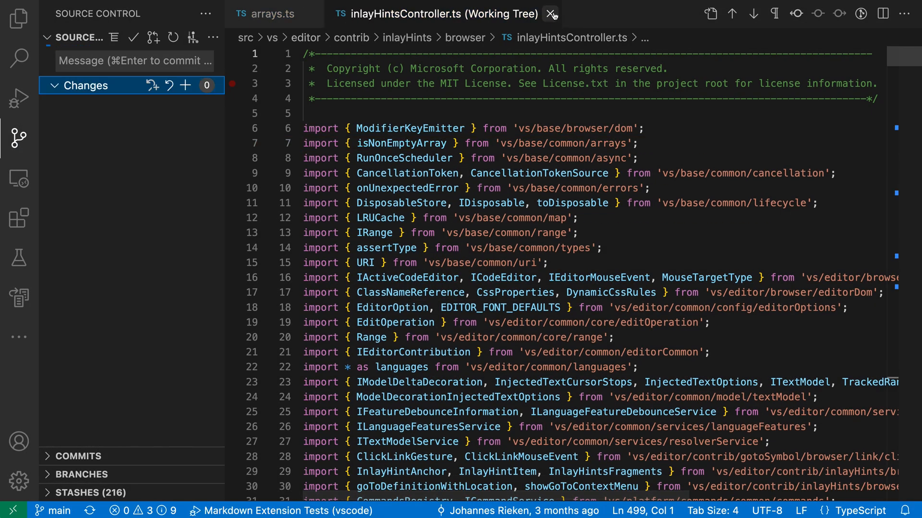
Step: Close the inlayHintsController.ts comparison before searching Settings for 'refactoring auto'
{"action": "left_click", "coordinate": [551, 13]}
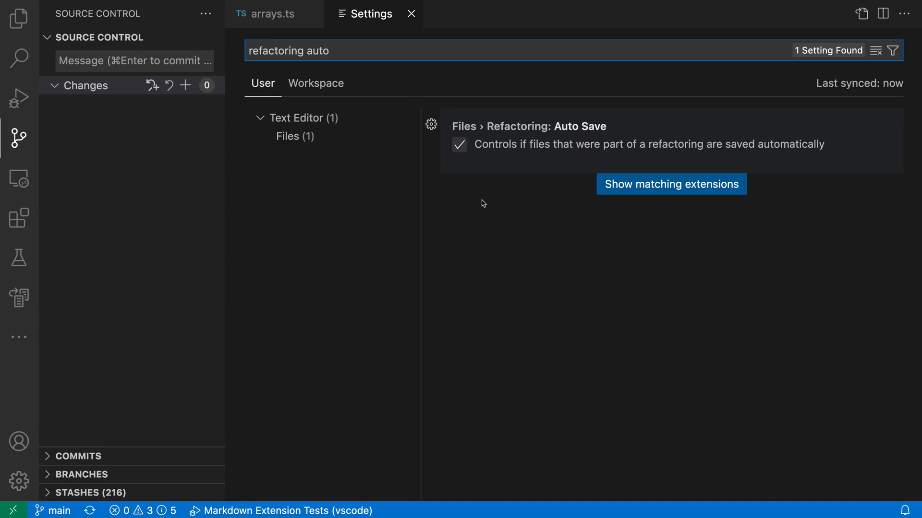
Step: Uncheck Files › Refactoring: Auto Save so refactored files stay unsaved
{"action": "left_click", "coordinate": [459, 144]}
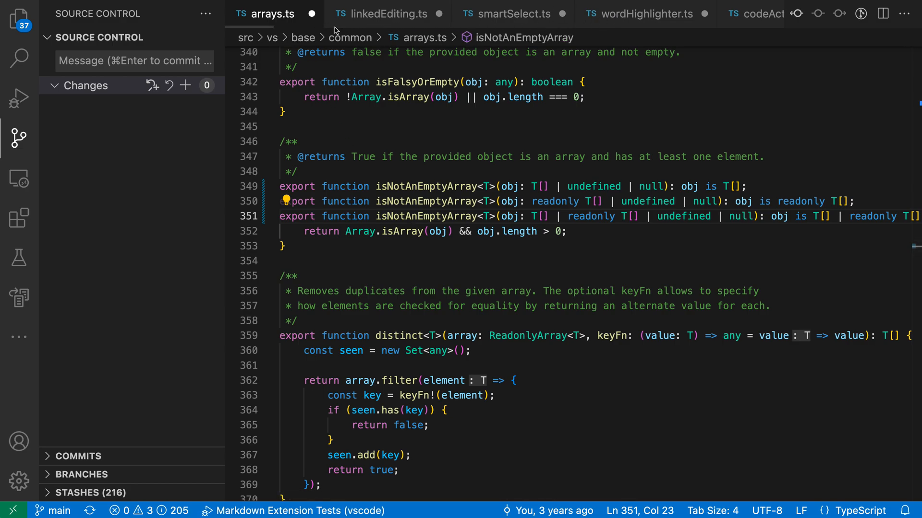
{"action": "mouse_move", "coordinate": [510, 187]}
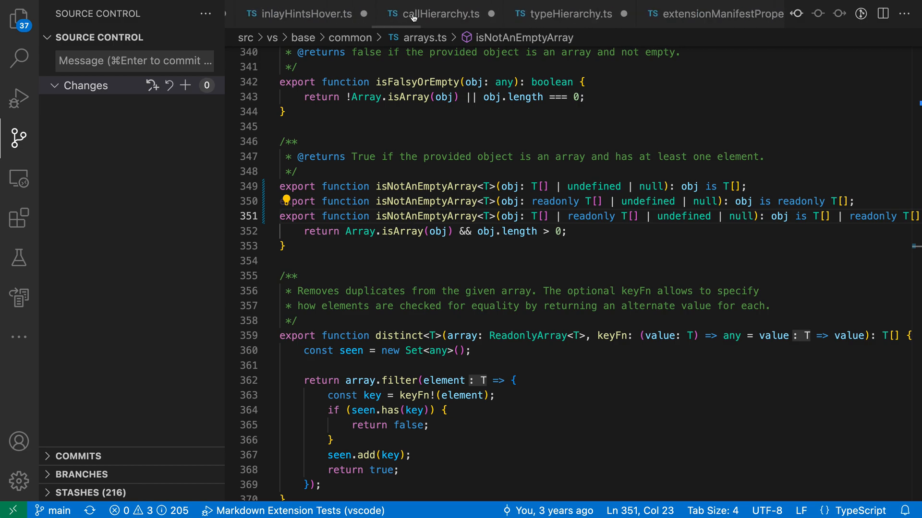
{"action": "mouse_move", "coordinate": [419, 186]}
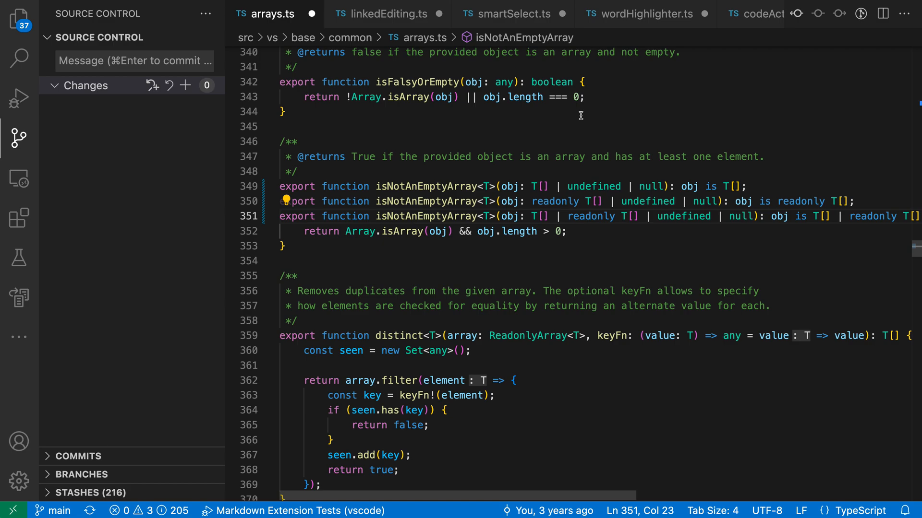
Step: Run File: Save All Files from the Command Palette to save the renamed files
{"action": "type", "text": "save"}
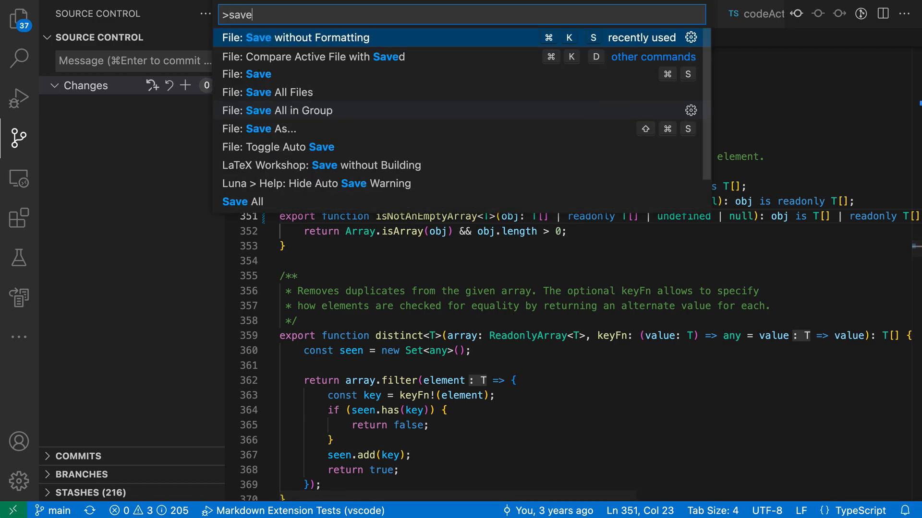
{"action": "left_click", "coordinate": [293, 38]}
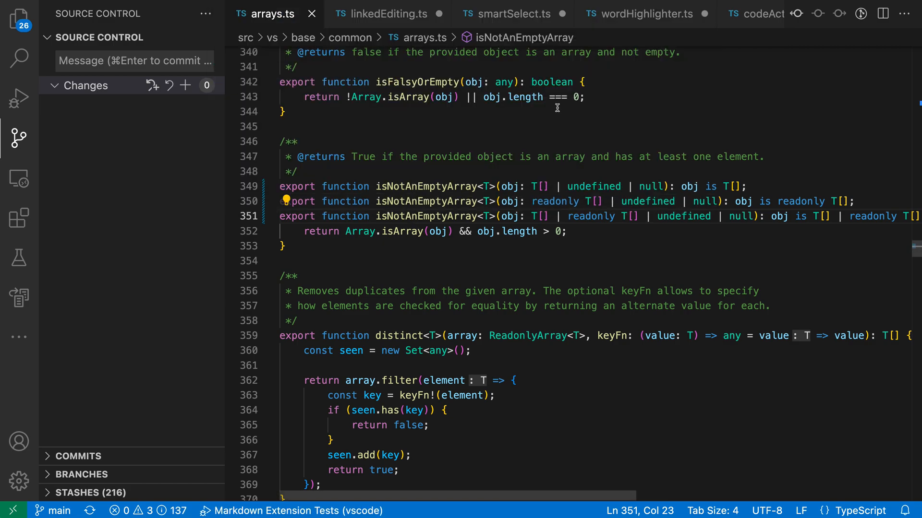